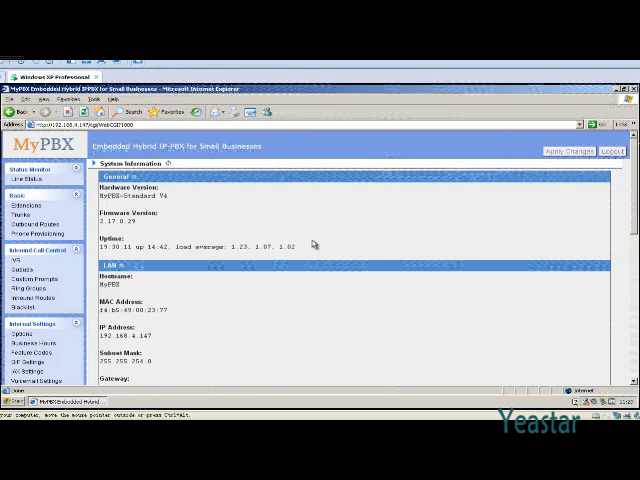
# Scroll the left navigation down toward System Settings > Firmware Update
pyautogui.scroll(-3)
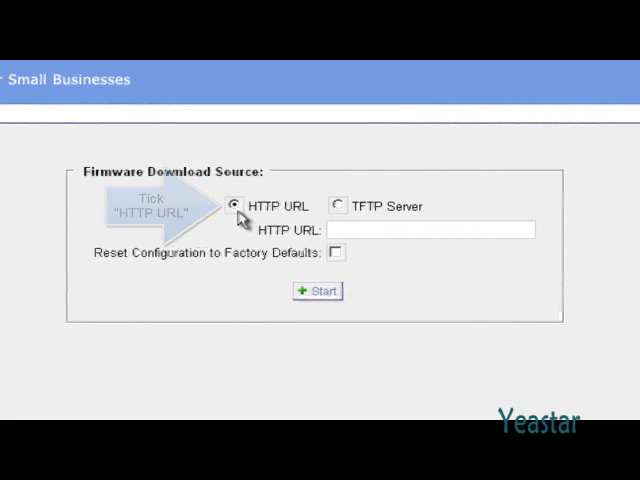
pyautogui.click(234, 206)
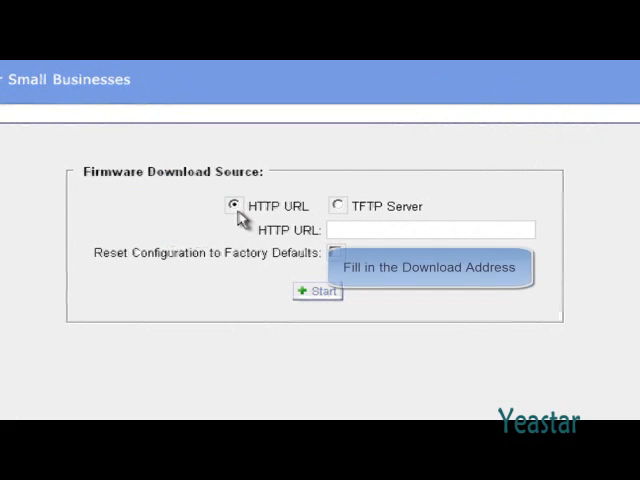
pyautogui.write('http:/')
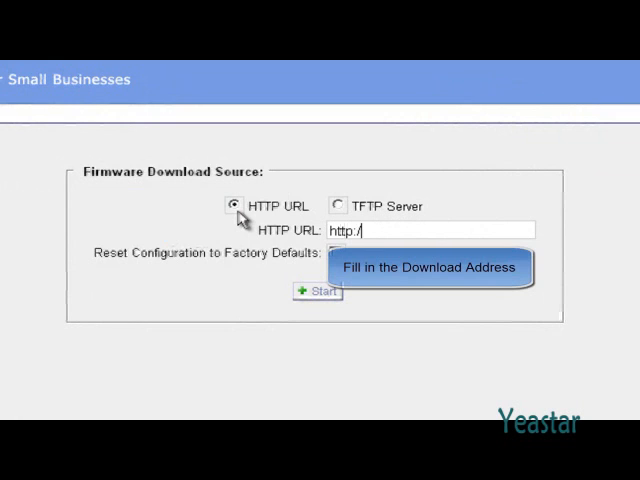
pyautogui.write('/www.')
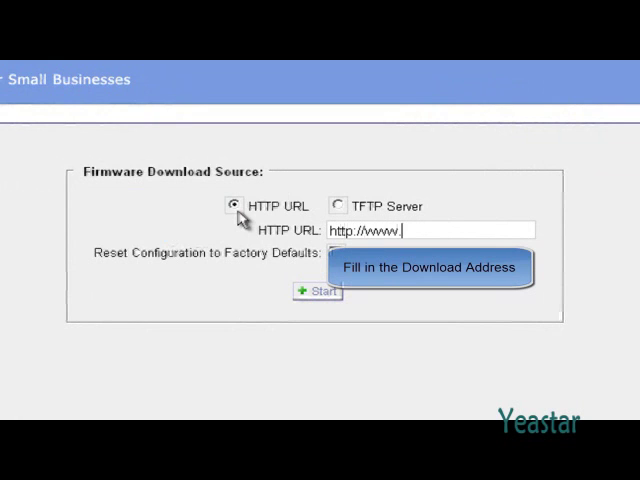
pyautogui.write('yeasta')
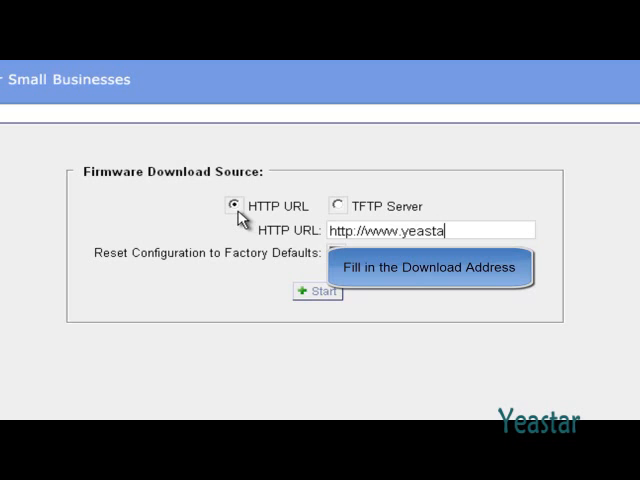
pyautogui.write('r.com')
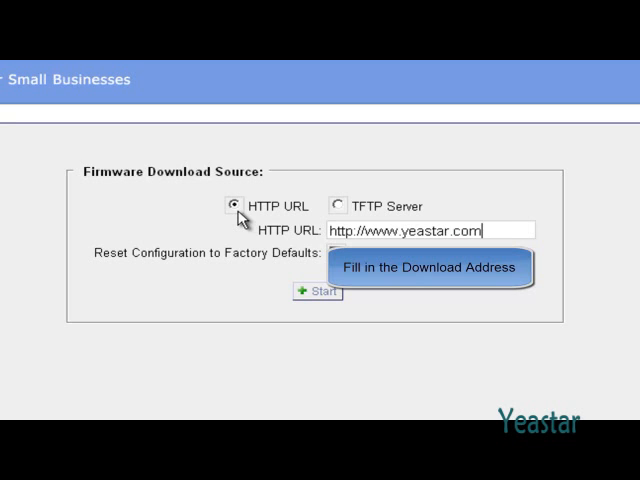
pyautogui.write('MyPBX-Standard-V2/2.17.0.32.zip')
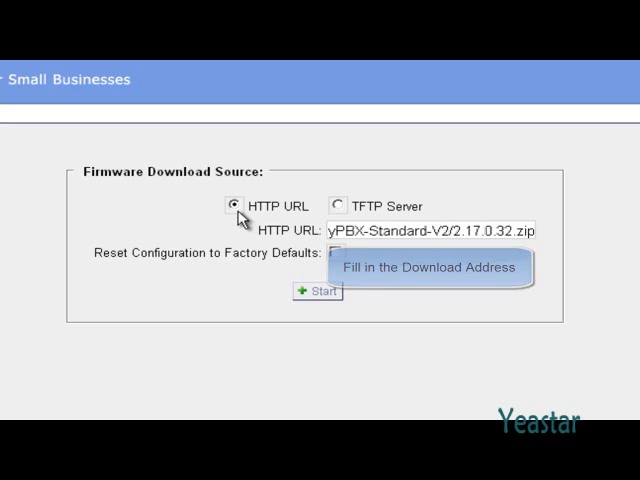
pyautogui.moveTo(320, 257)
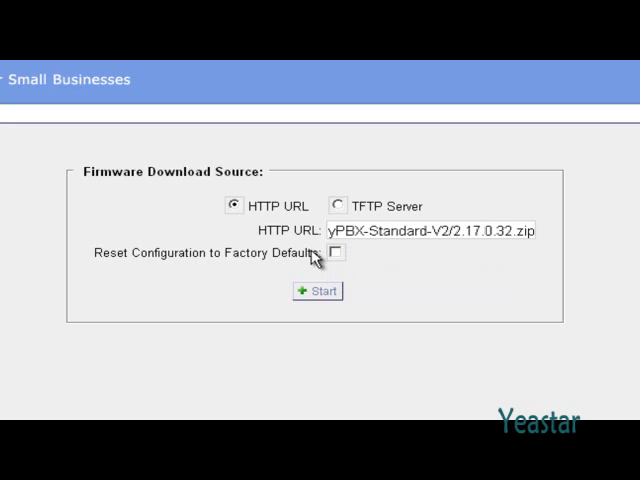
pyautogui.moveTo(345, 268)
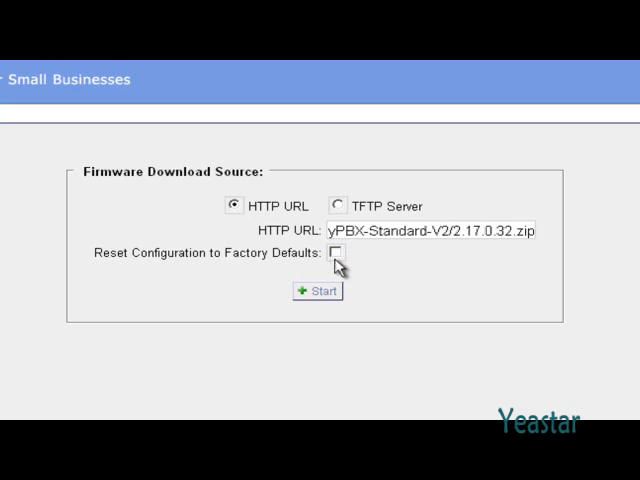
# Start the HTTP firmware update and accept the factory-defaults reset warning
pyautogui.click(318, 291)
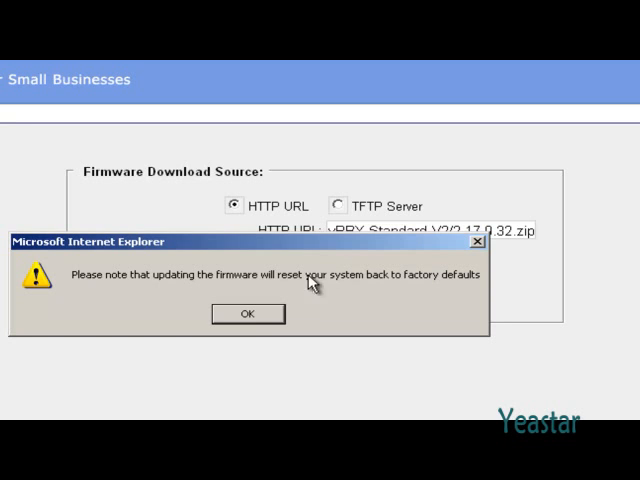
pyautogui.click(247, 313)
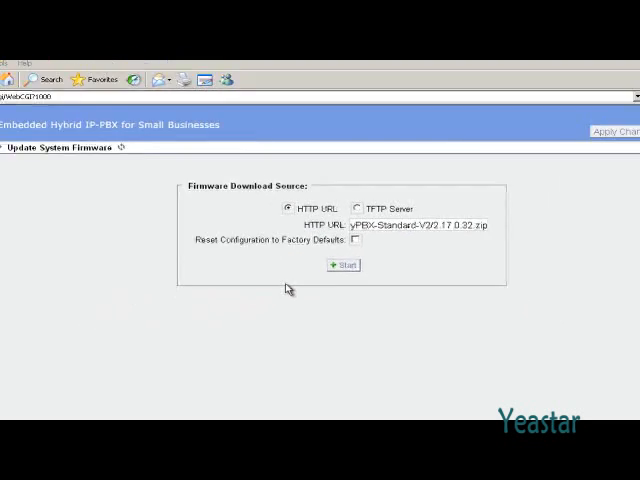
# Minimize the MyPBX browser window to reveal the Windows XP desktop
pyautogui.click(344, 265)
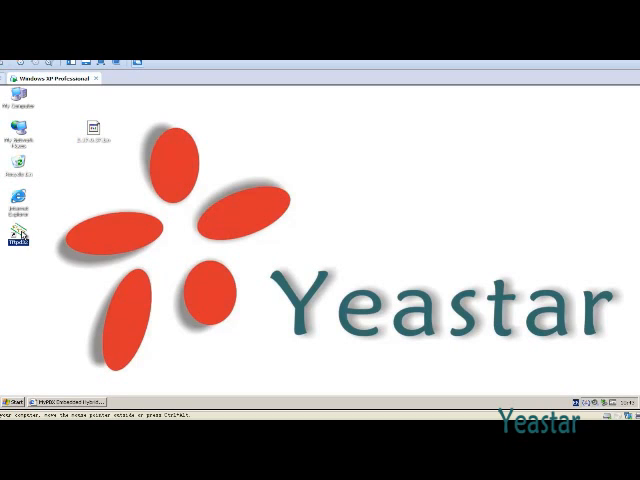
# Launch Tftpd32 from the desktop and set Desktop as its served folder
pyautogui.doubleClick(14, 240)
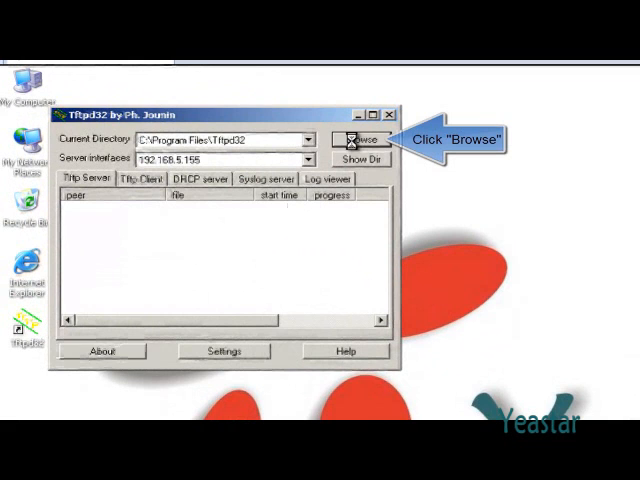
pyautogui.click(362, 139)
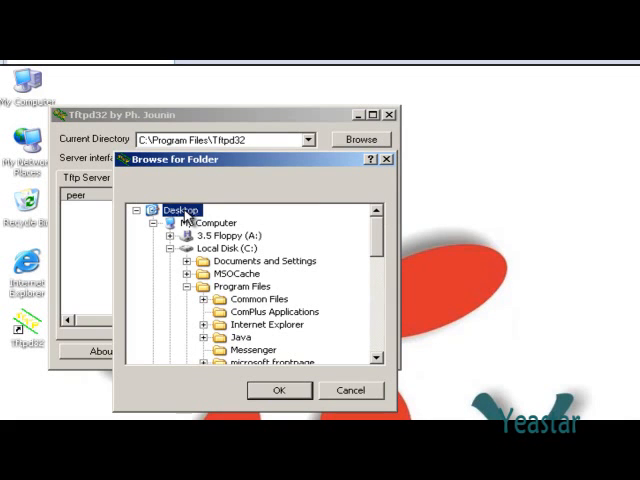
pyautogui.click(279, 390)
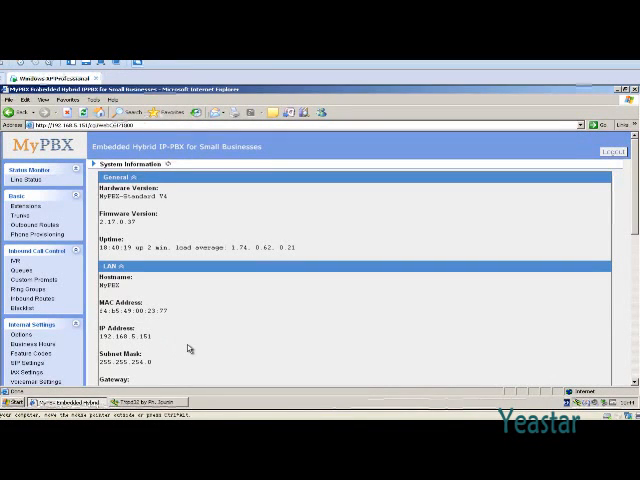
# Scroll the left menu and go to System Settings > Firmware Update
pyautogui.scroll(-3)
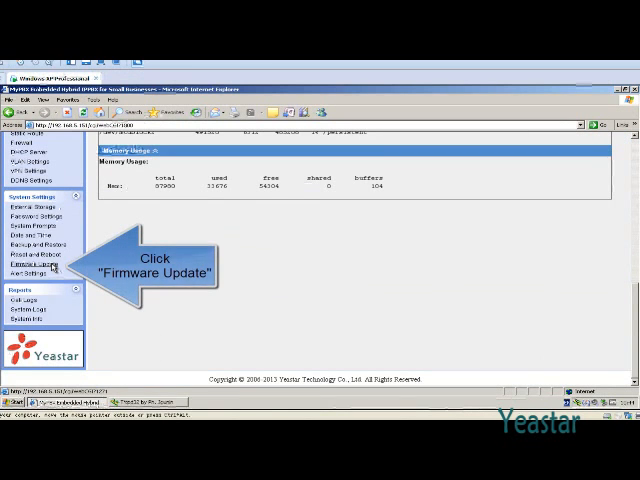
pyautogui.click(40, 264)
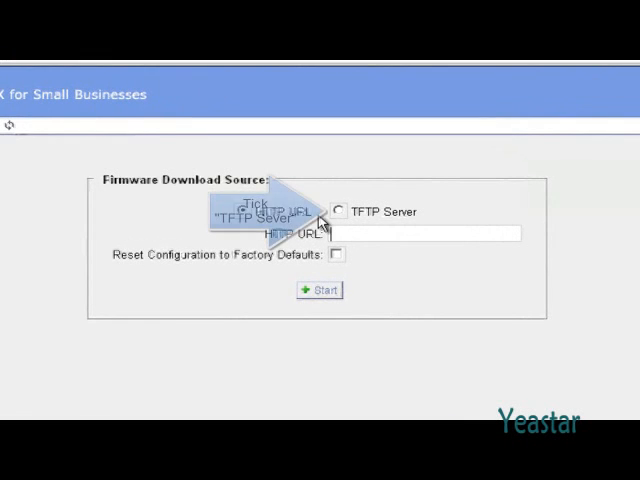
# Select TFTP Server, enter 192.168.5.155 and file 2.17.0.37.bin, and start the update
pyautogui.click(338, 211)
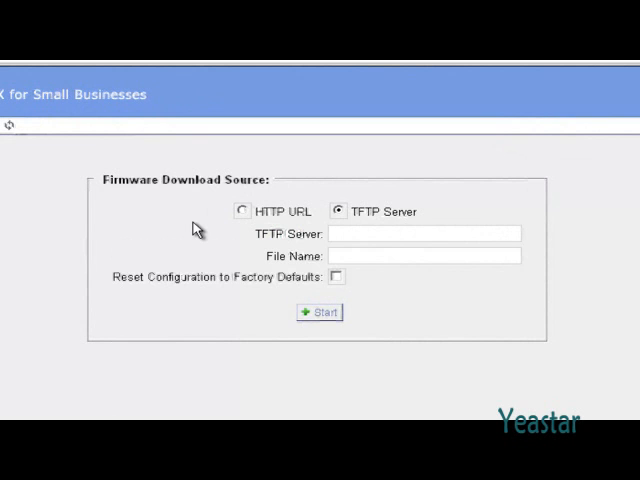
pyautogui.write('192.168.5.155')
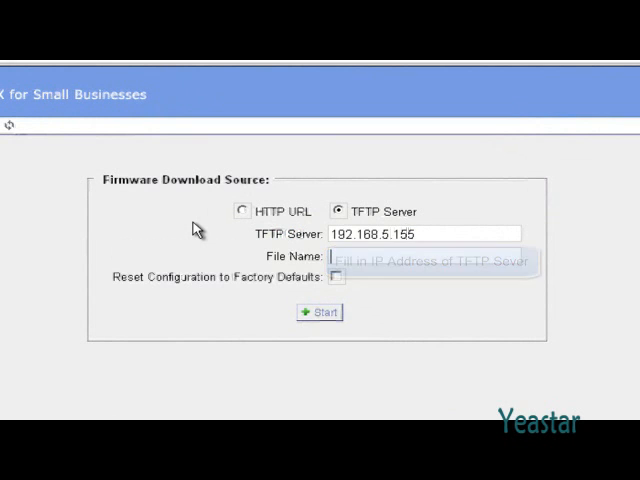
pyautogui.write('2.17.0.37.bin')
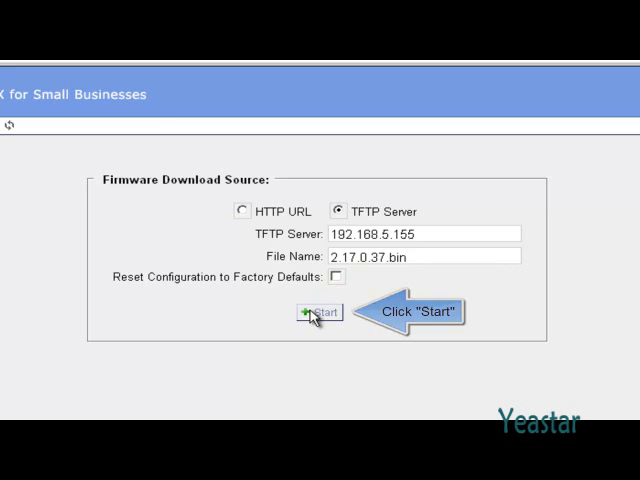
pyautogui.click(320, 311)
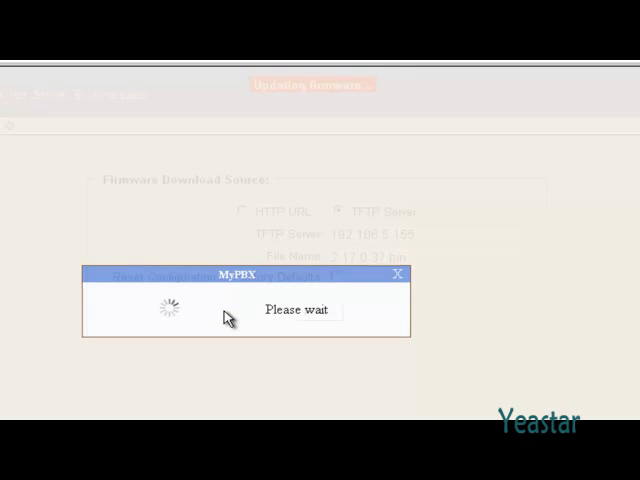